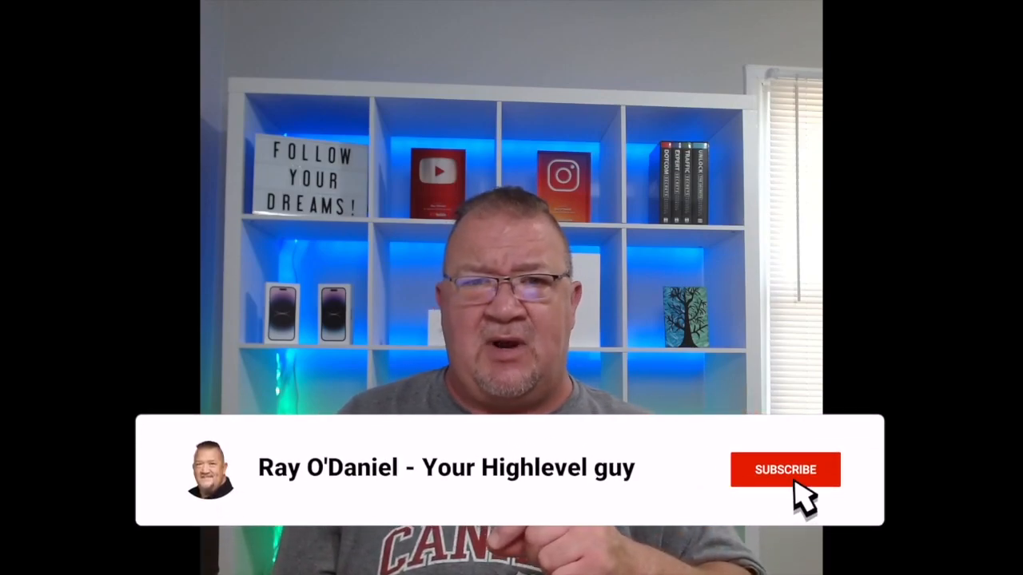
# Leave the dashboard and go to the account Settings on the Complete Massage & Spa business profile
pyautogui.click(785, 470)
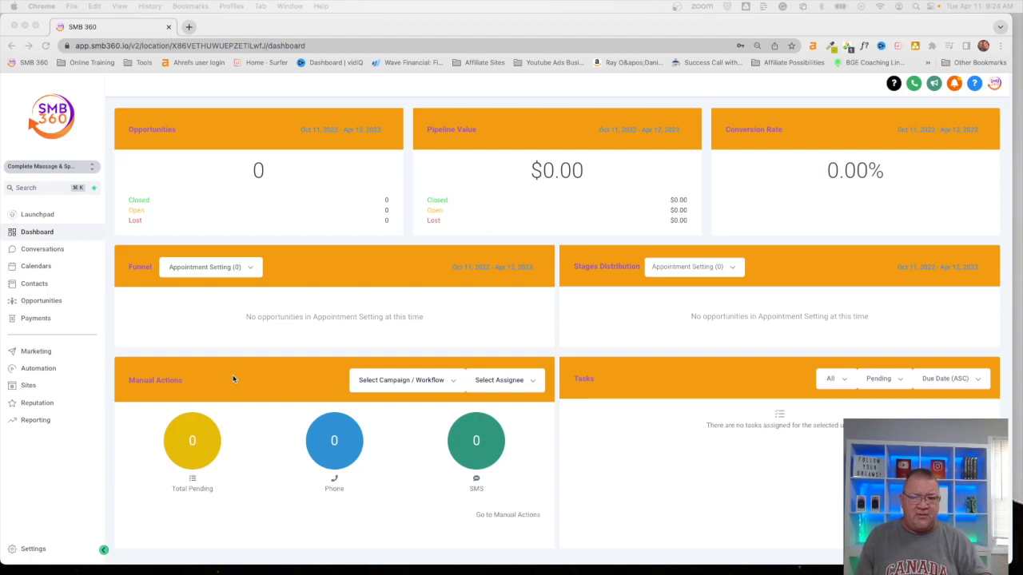
pyautogui.moveTo(30, 550)
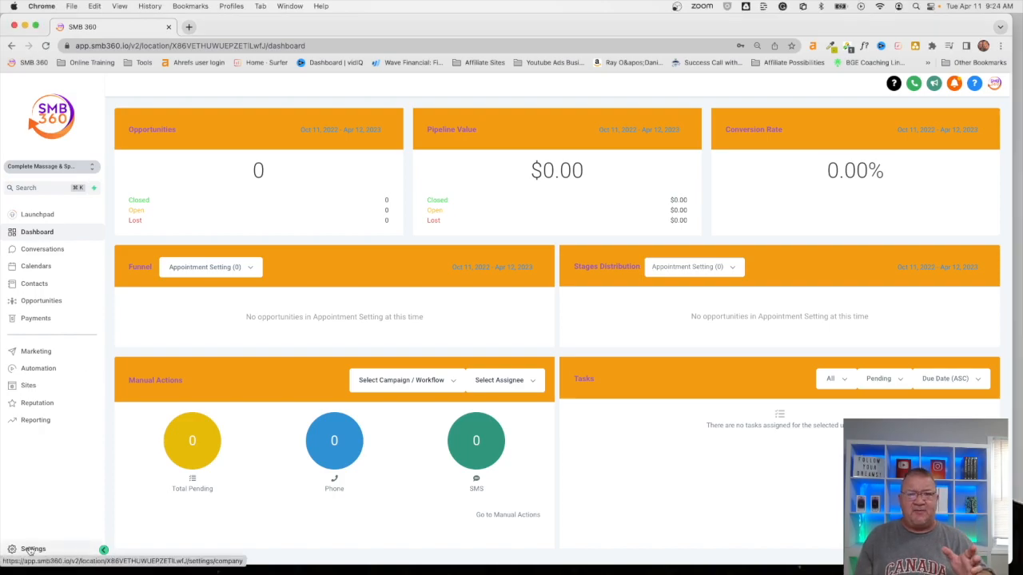
pyautogui.click(32, 549)
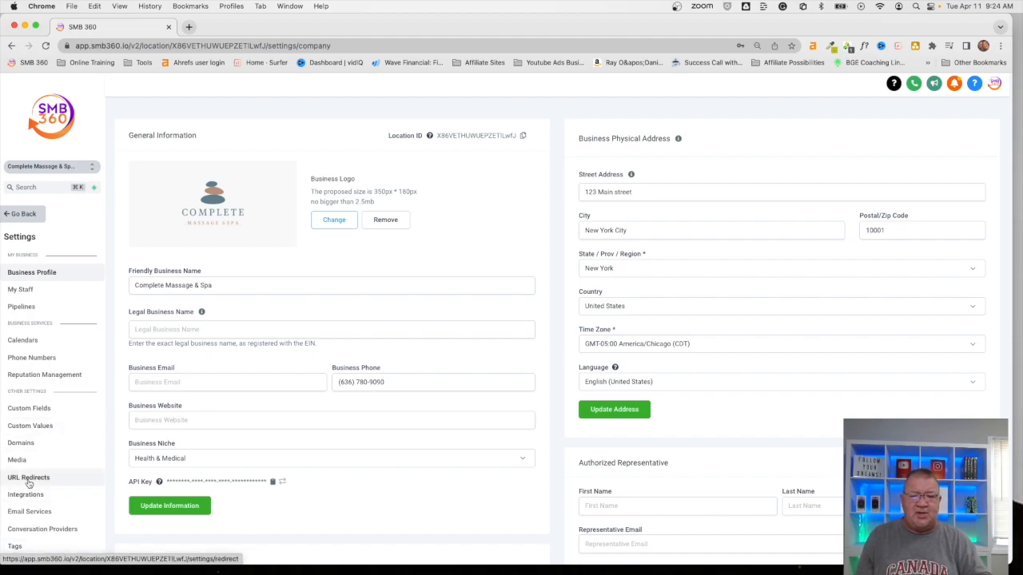
# Go to the URL Redirects settings page, currently listing no redirects
pyautogui.click(29, 476)
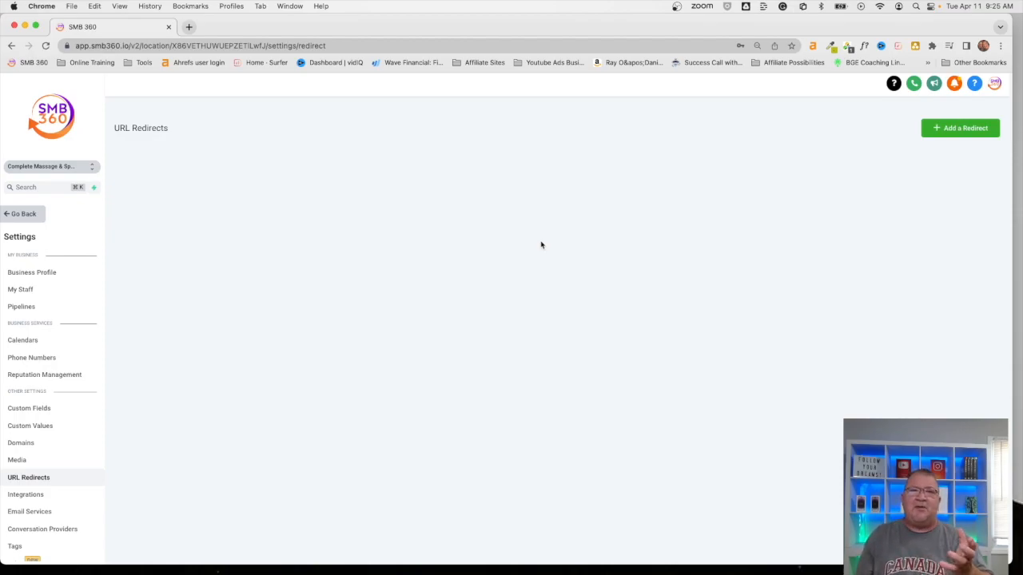
pyautogui.moveTo(285, 323)
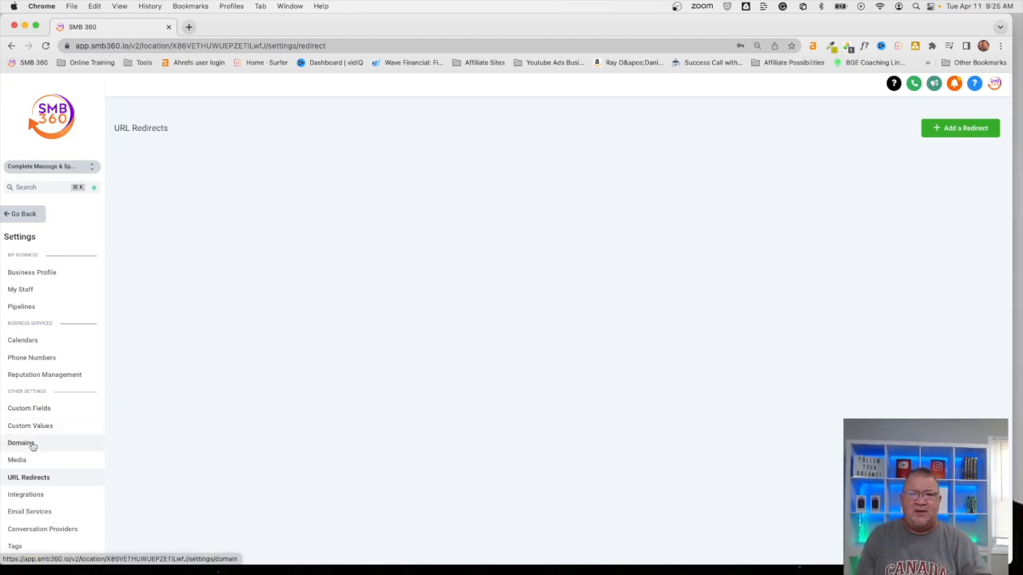
# Review the two connected Domains, return to URL Redirects and start + Add a Redirect
pyautogui.click(19, 443)
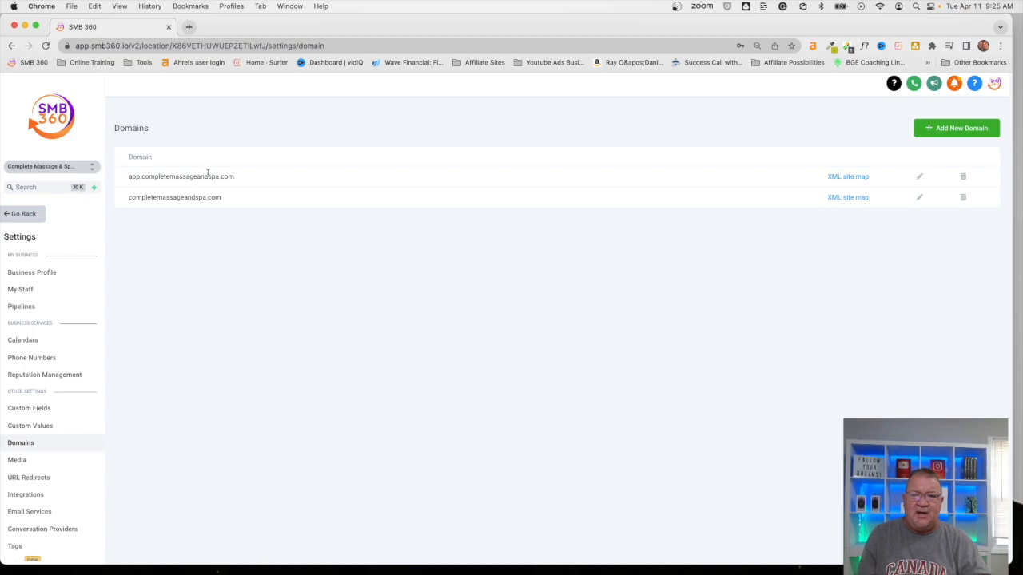
pyautogui.moveTo(124, 195)
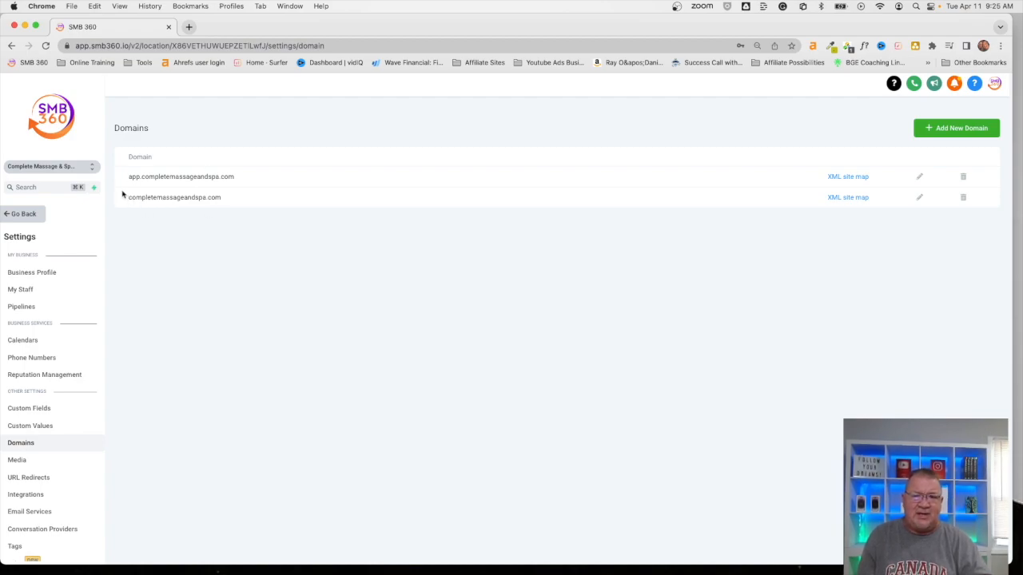
pyautogui.moveTo(221, 223)
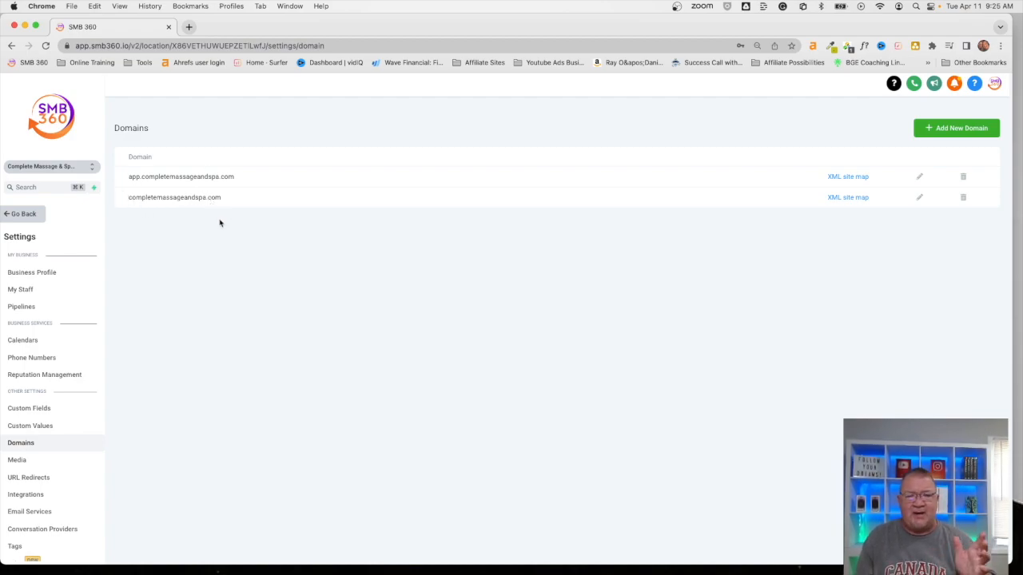
pyautogui.moveTo(189, 324)
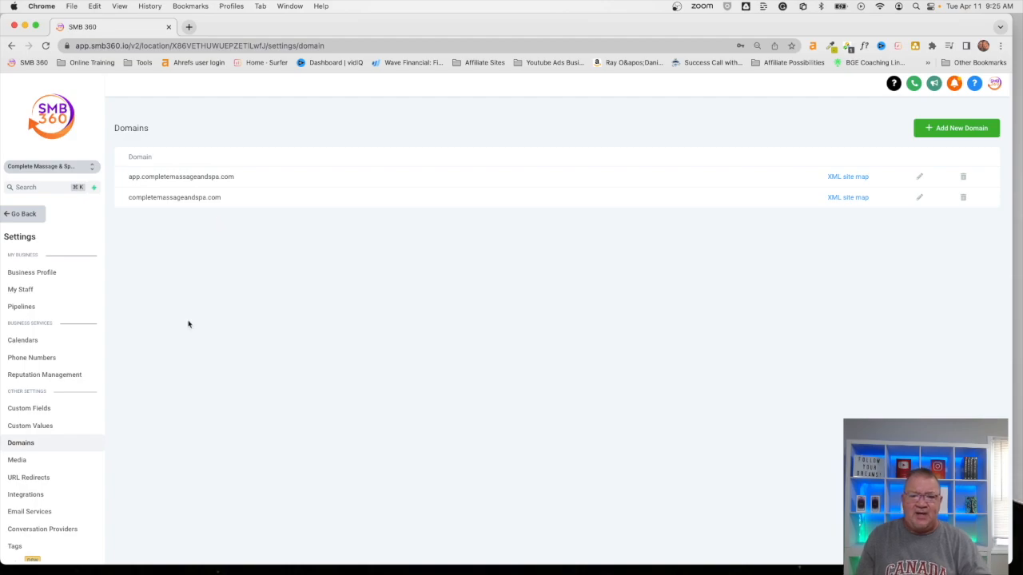
pyautogui.click(29, 476)
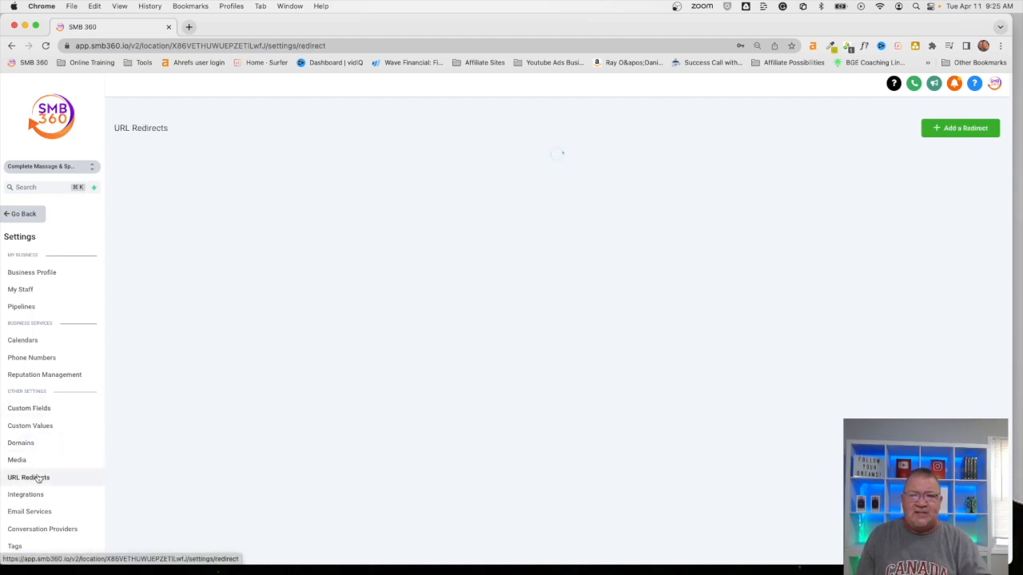
pyautogui.click(959, 128)
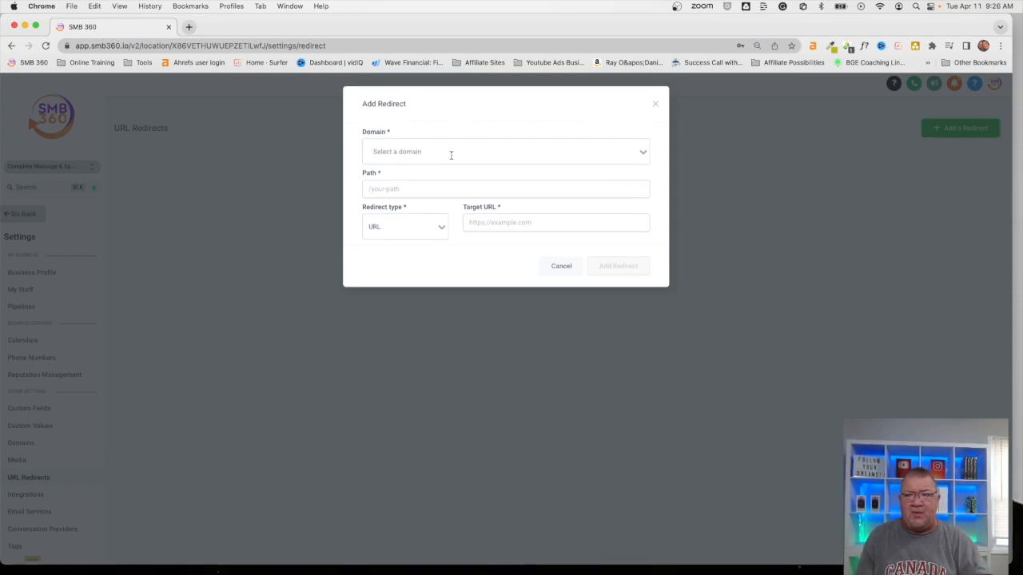
pyautogui.click(505, 151)
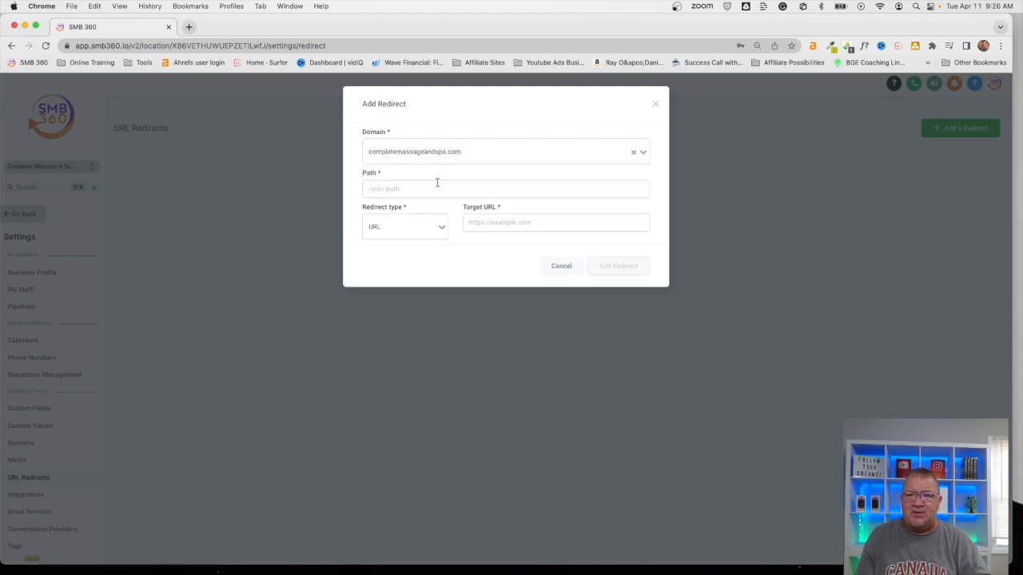
pyautogui.click(505, 188)
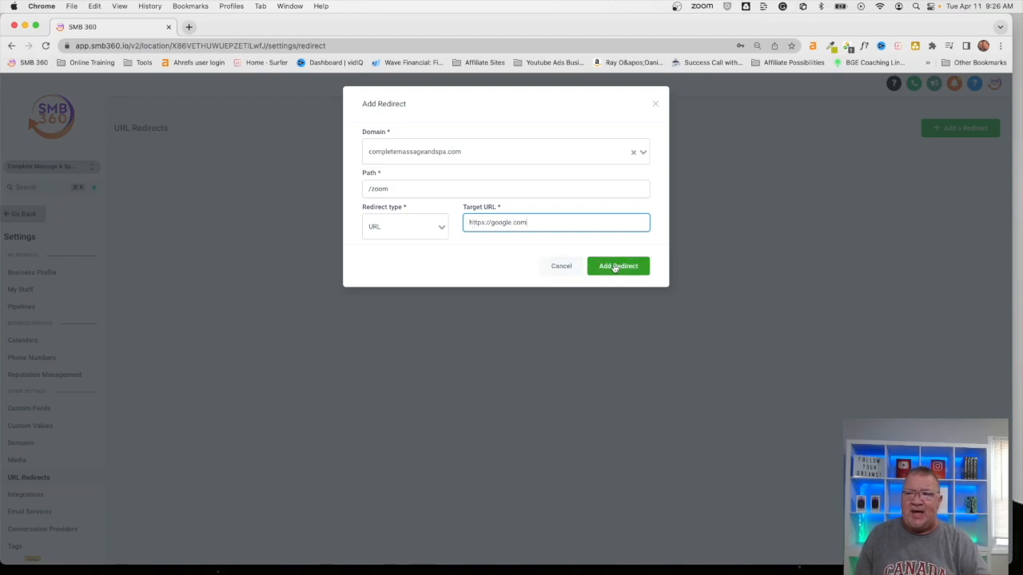
pyautogui.click(617, 266)
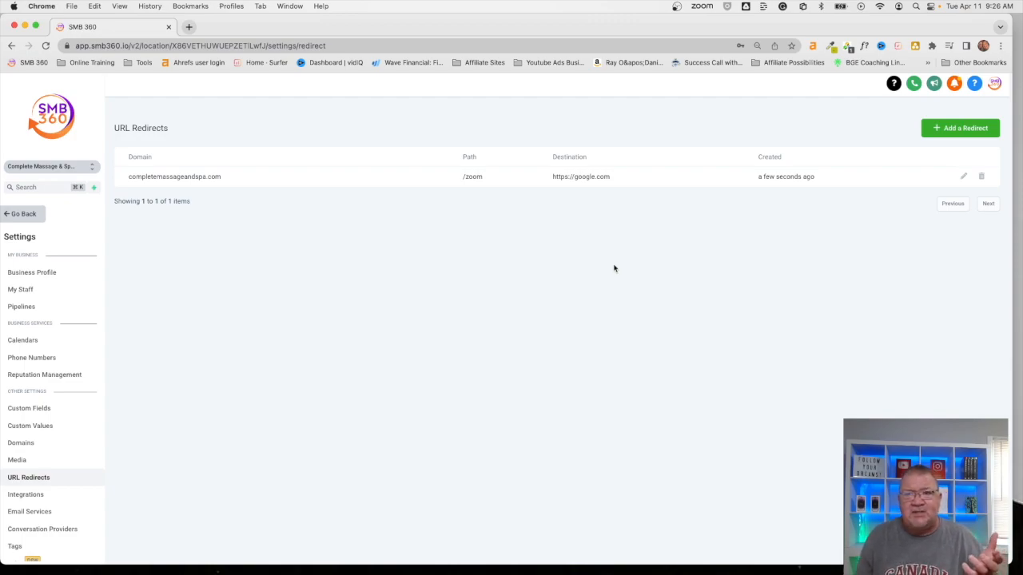
pyautogui.moveTo(537, 209)
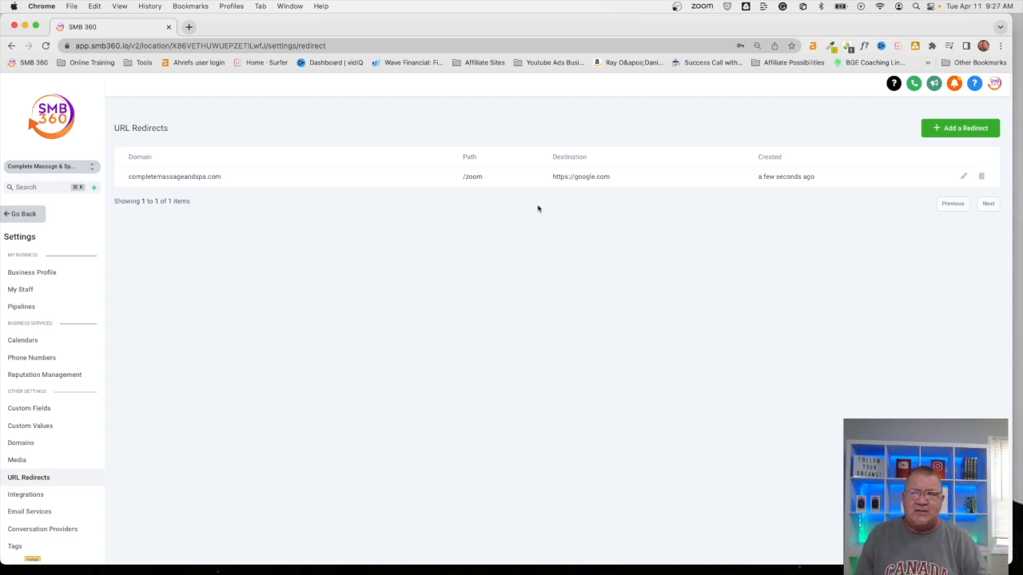
# Visit completemassageandspa.com/zoom in a new Chrome tab, confirm it lands on Google, and return to SMB 360
pyautogui.click(251, 26)
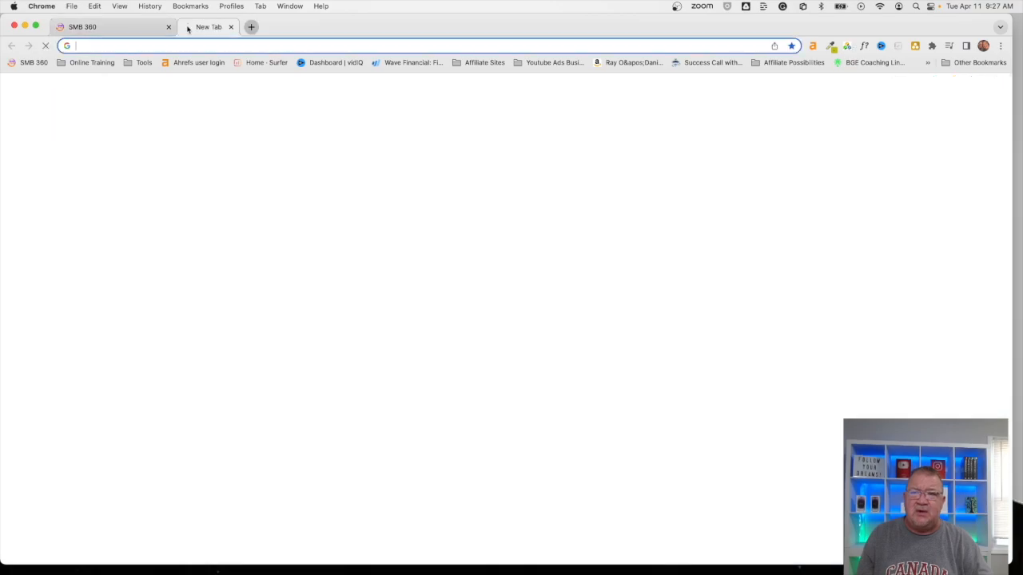
pyautogui.write('completemassageandspa.com')
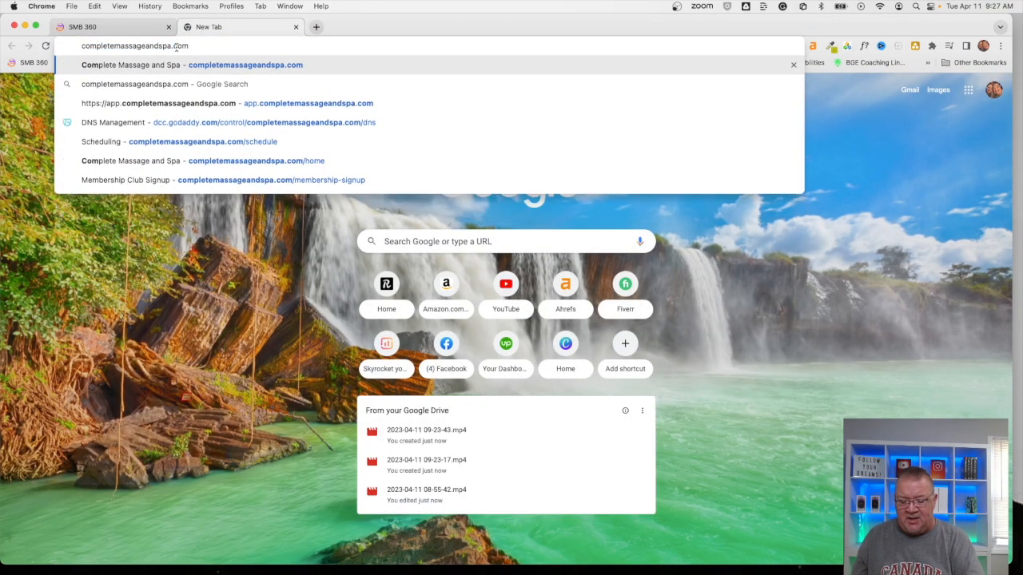
pyautogui.write('/zoom')
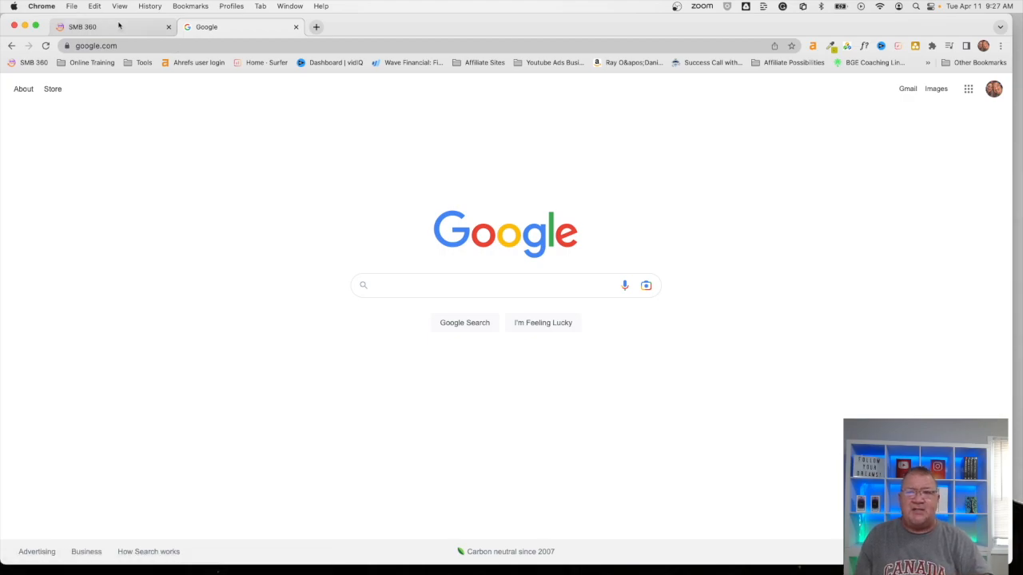
pyautogui.click(83, 26)
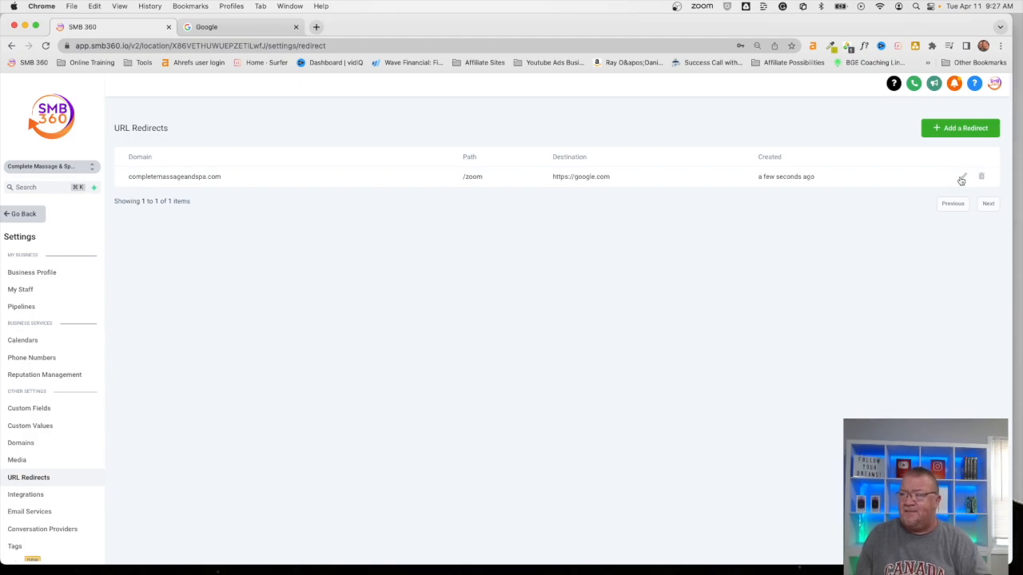
pyautogui.click(962, 175)
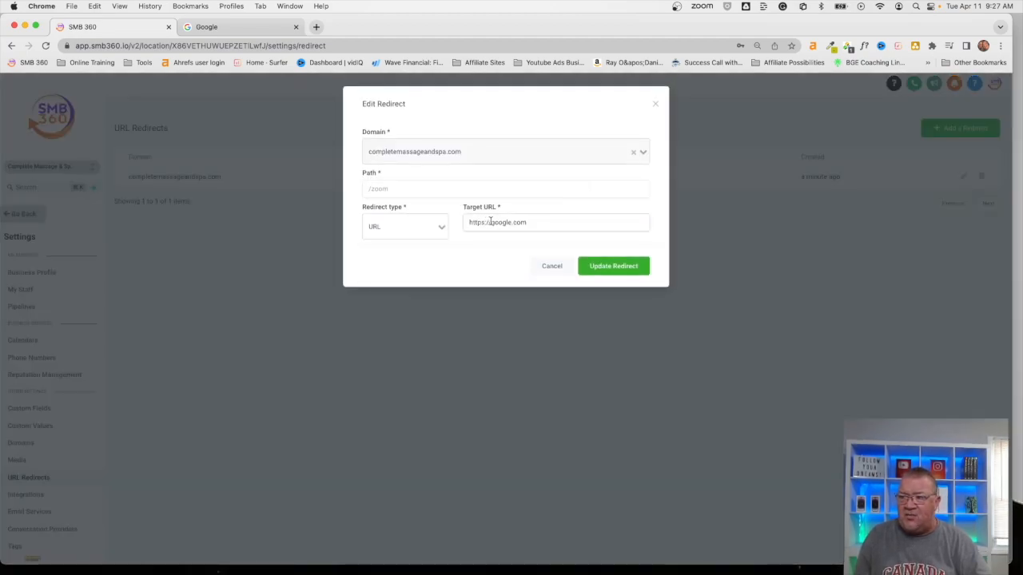
pyautogui.click(556, 222)
pyautogui.write('business.')
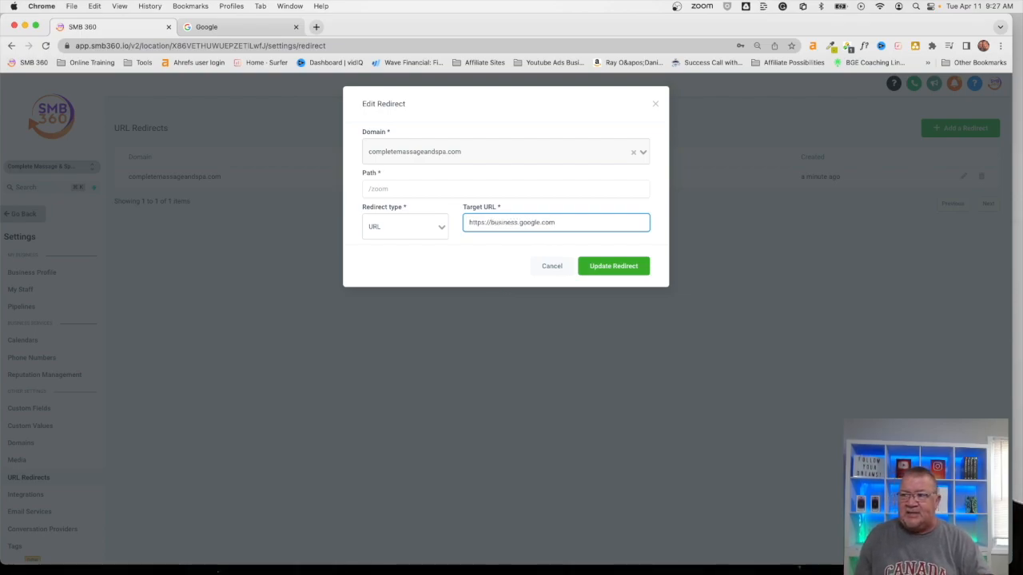
pyautogui.moveTo(614, 265)
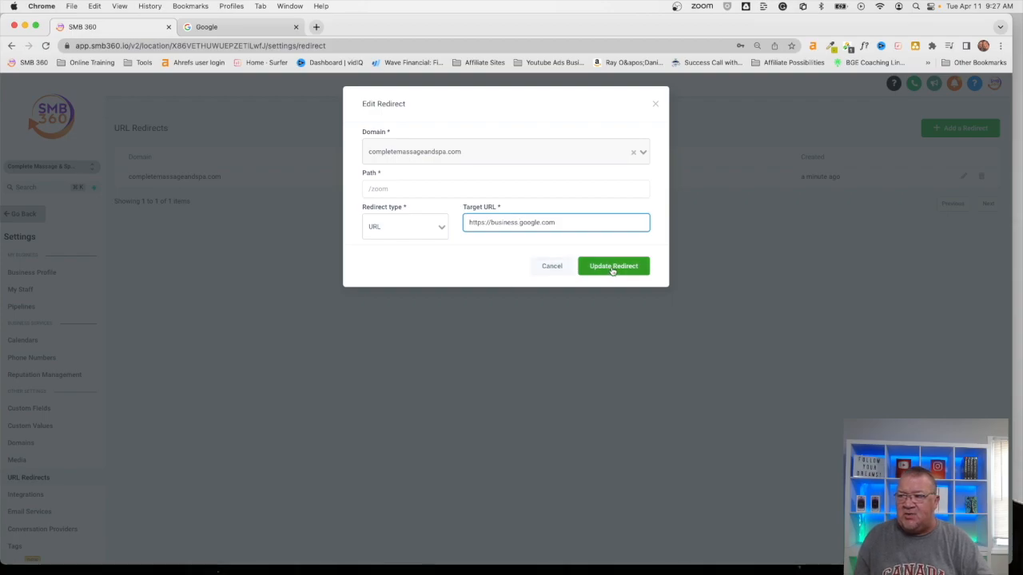
pyautogui.click(614, 265)
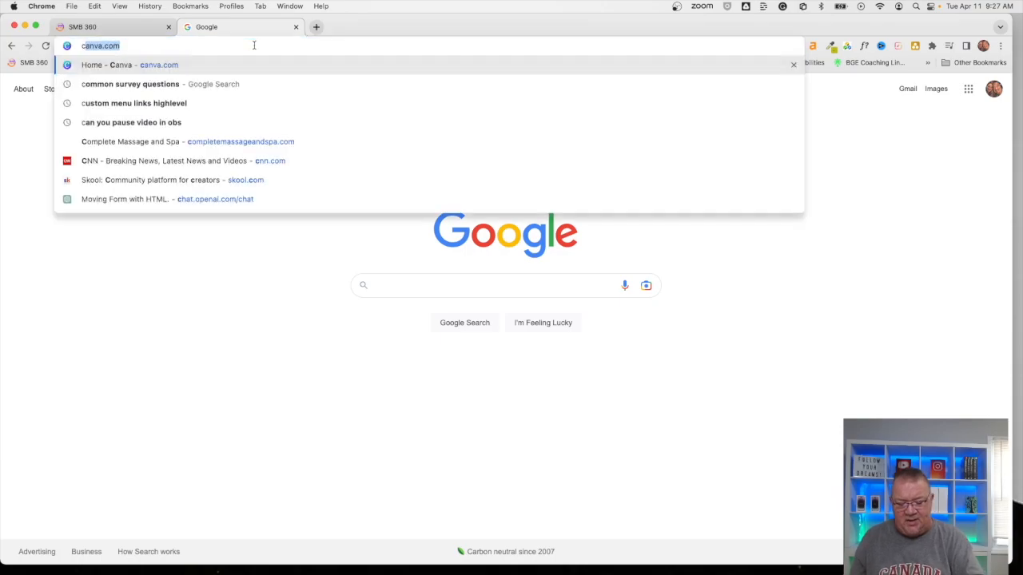
# Retest completemassageandspa.com/zoom in the other tab and return to the SMB 360 redirects list
pyautogui.write('completemassageandspa.com')
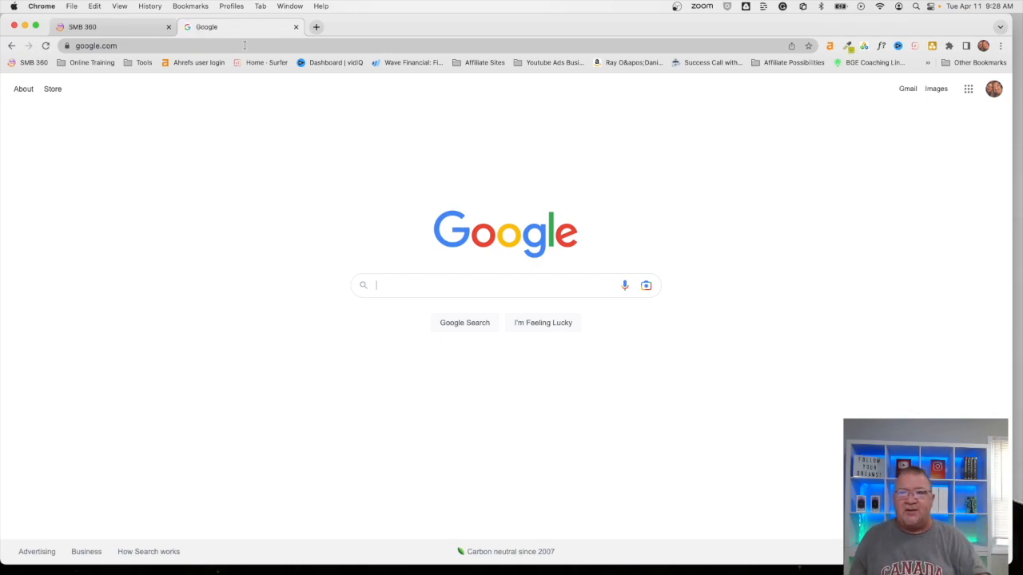
pyautogui.click(83, 26)
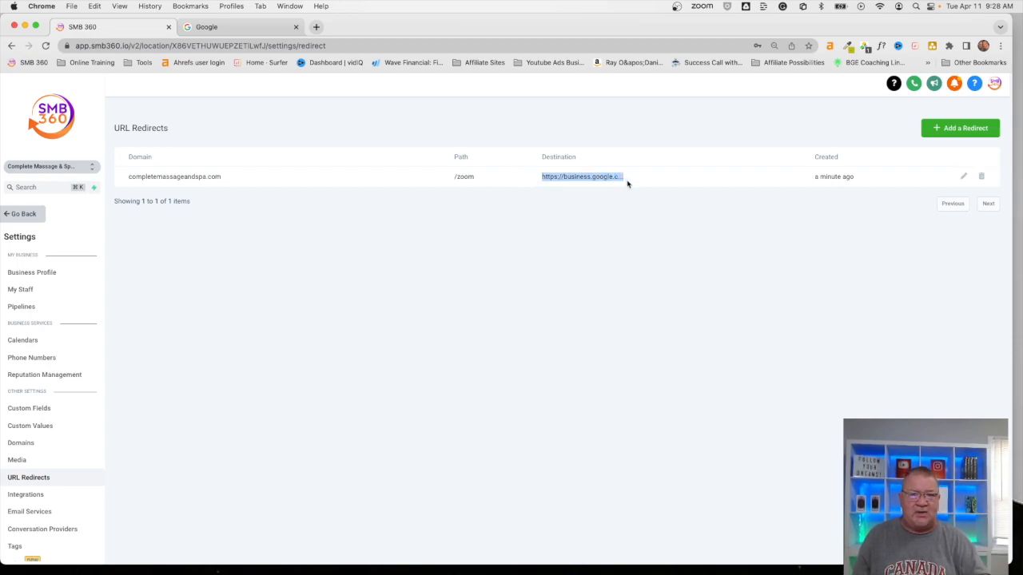
pyautogui.moveTo(220, 243)
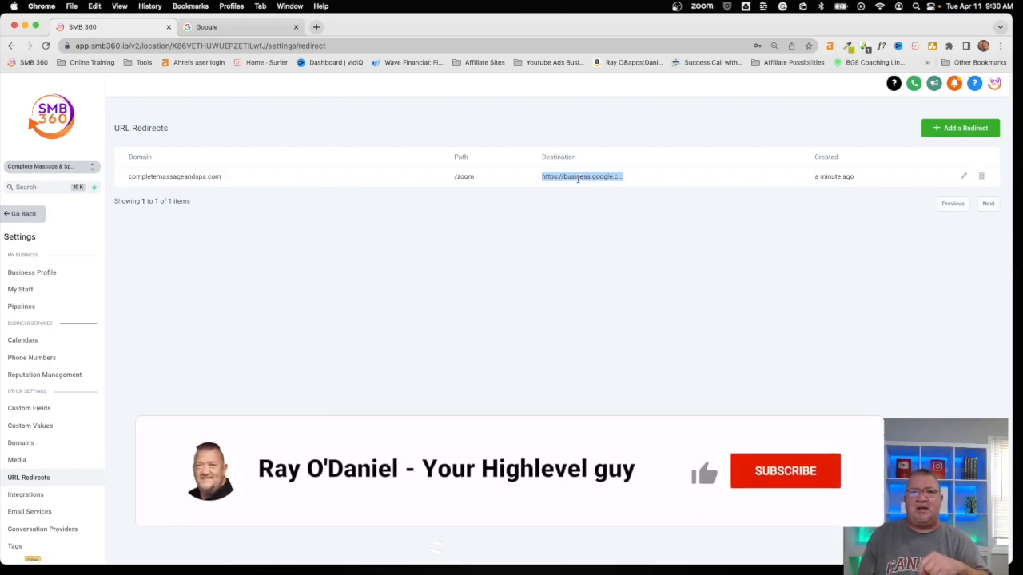
pyautogui.moveTo(723, 492)
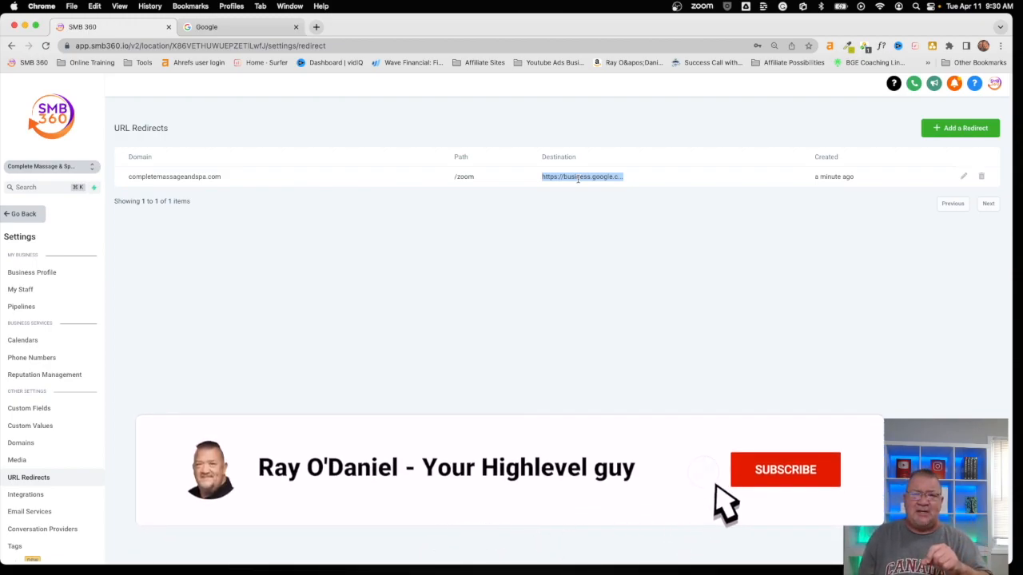